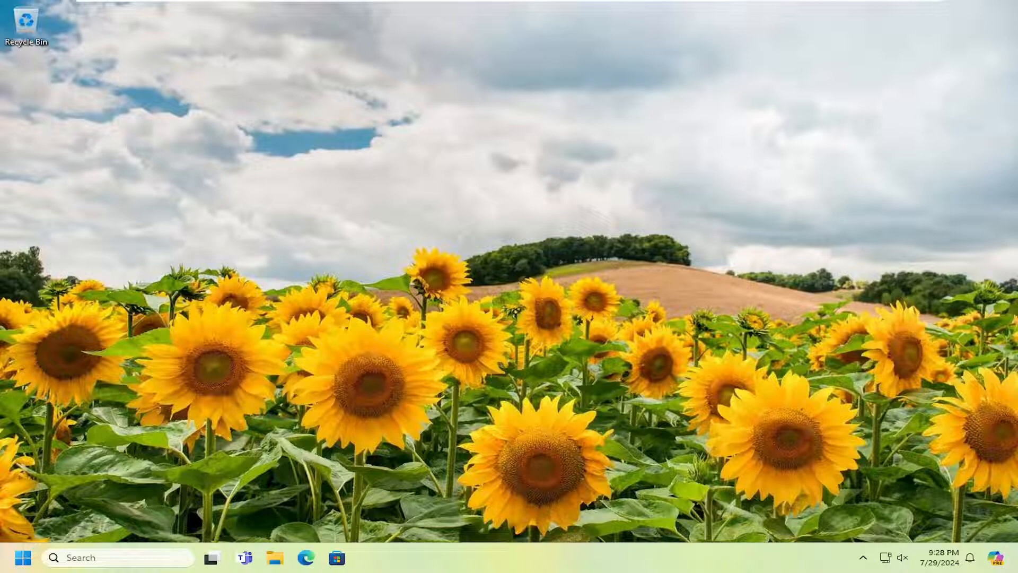
Search Start for 'control panel' to launch the Control Panel
{"action": "left_click", "coordinate": [22, 556]}
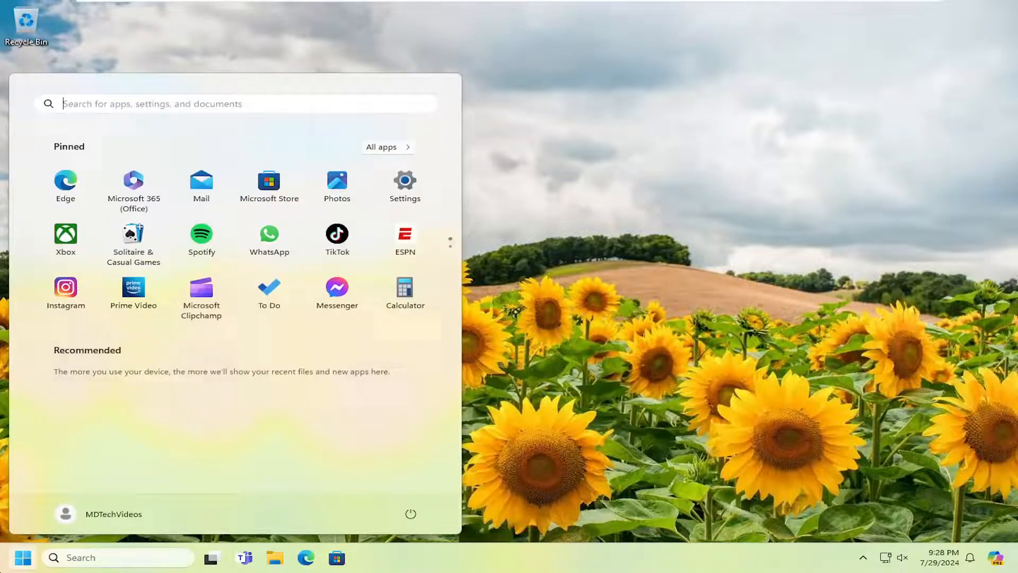
{"action": "type", "text": "control panel"}
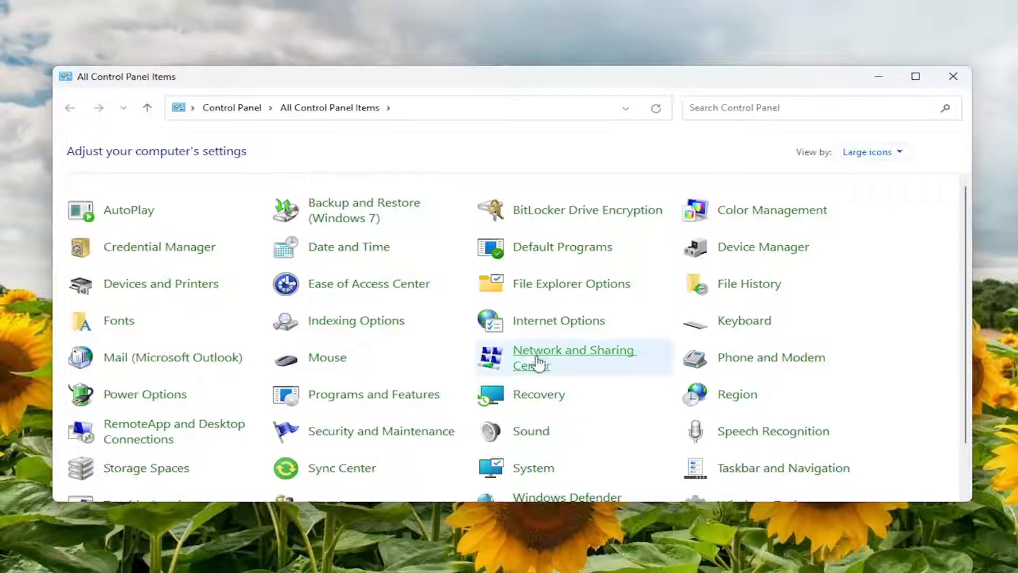
Reach the Network Connections list via Network and Sharing Center's adapter settings
{"action": "left_click", "coordinate": [574, 357]}
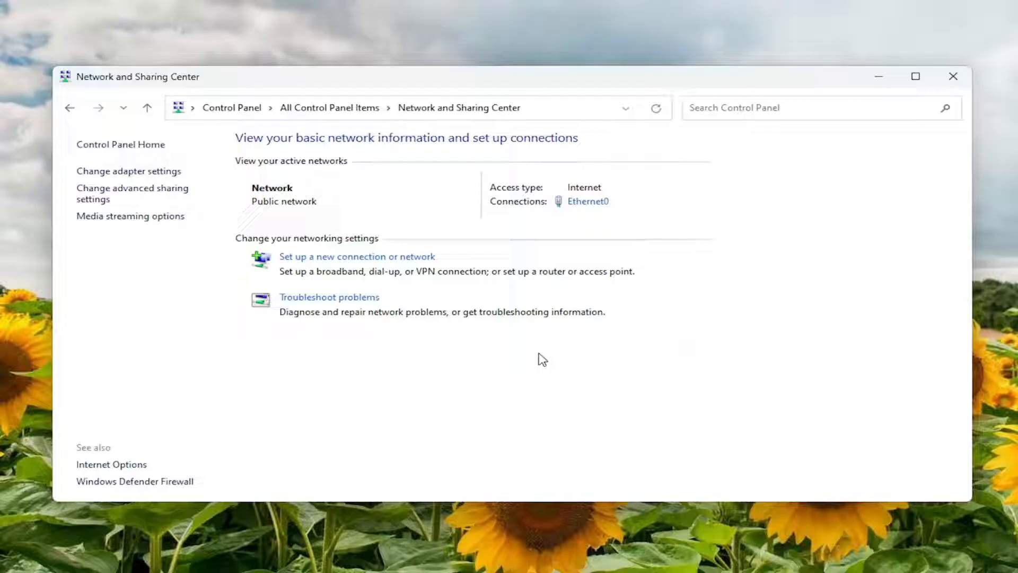
{"action": "mouse_move", "coordinate": [483, 329]}
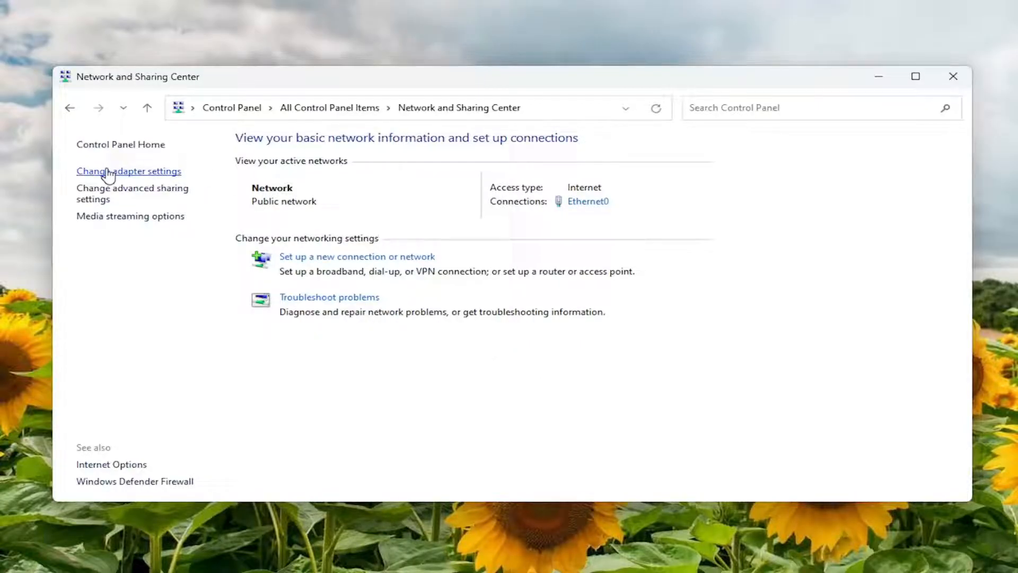
{"action": "left_click", "coordinate": [129, 170]}
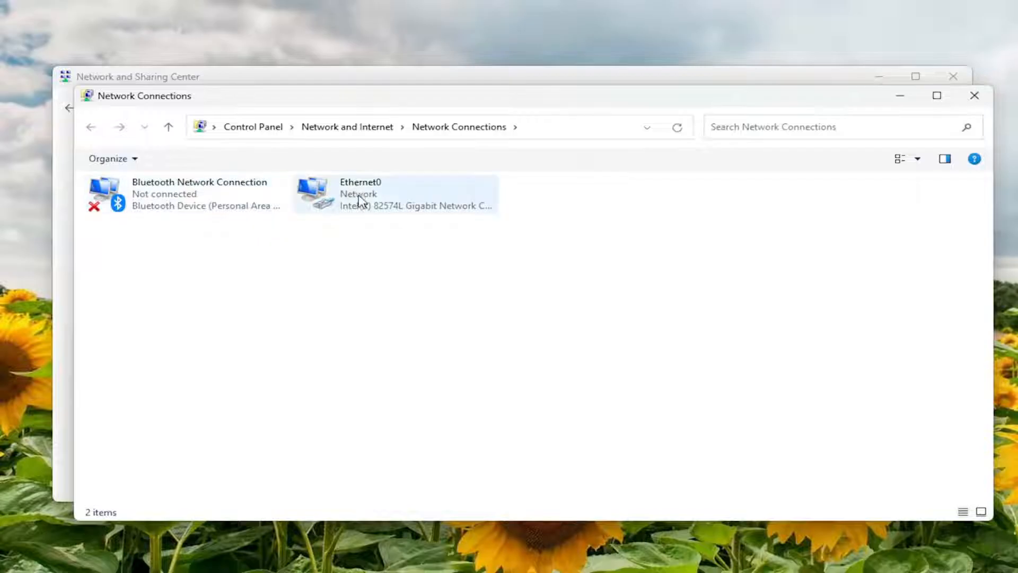
Disable the Ethernet0 adapter from its context menu, then re-enable it
{"action": "left_click", "coordinate": [359, 193]}
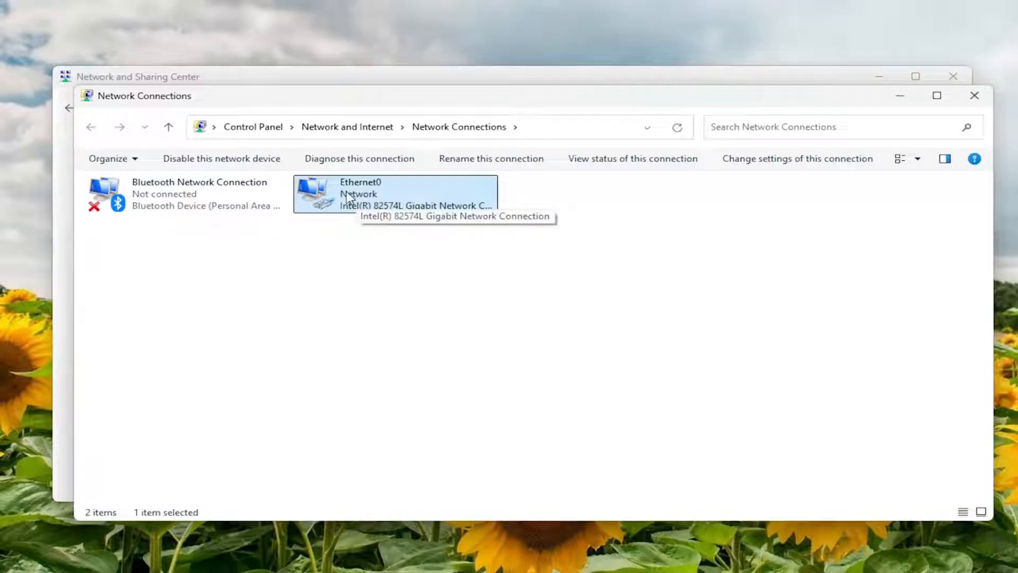
{"action": "right_click", "coordinate": [394, 193]}
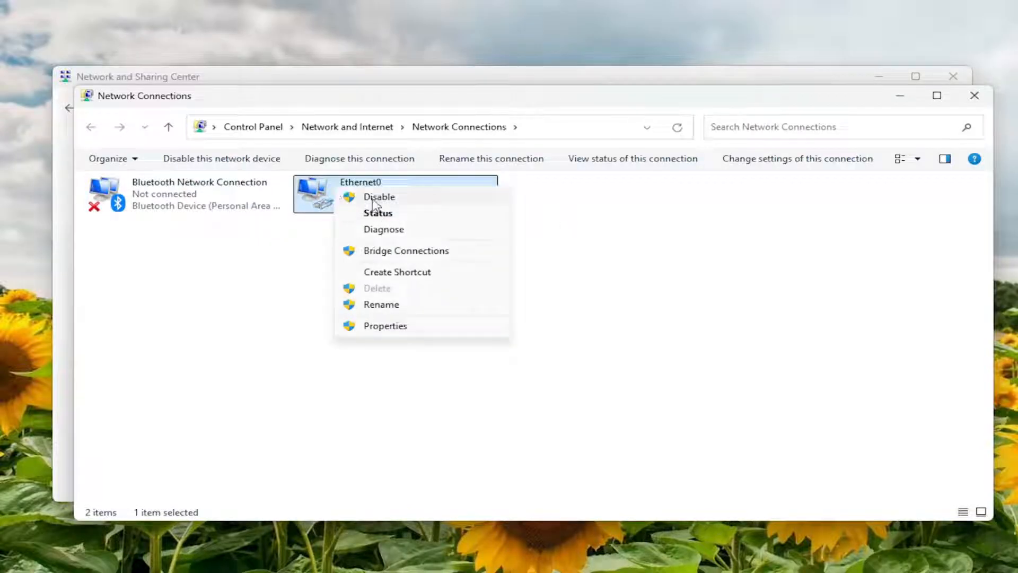
{"action": "left_click", "coordinate": [380, 197]}
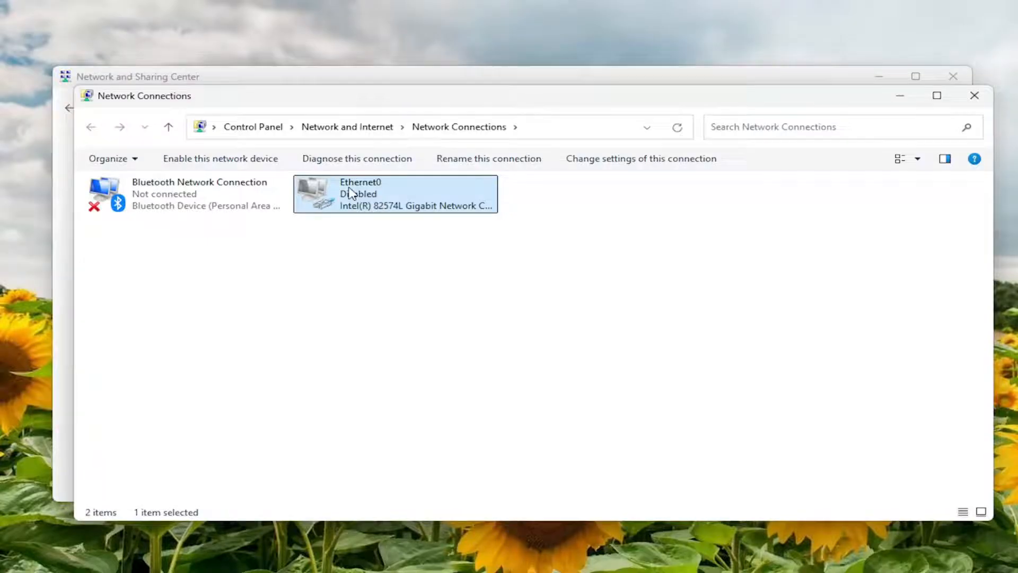
{"action": "left_click", "coordinate": [220, 158]}
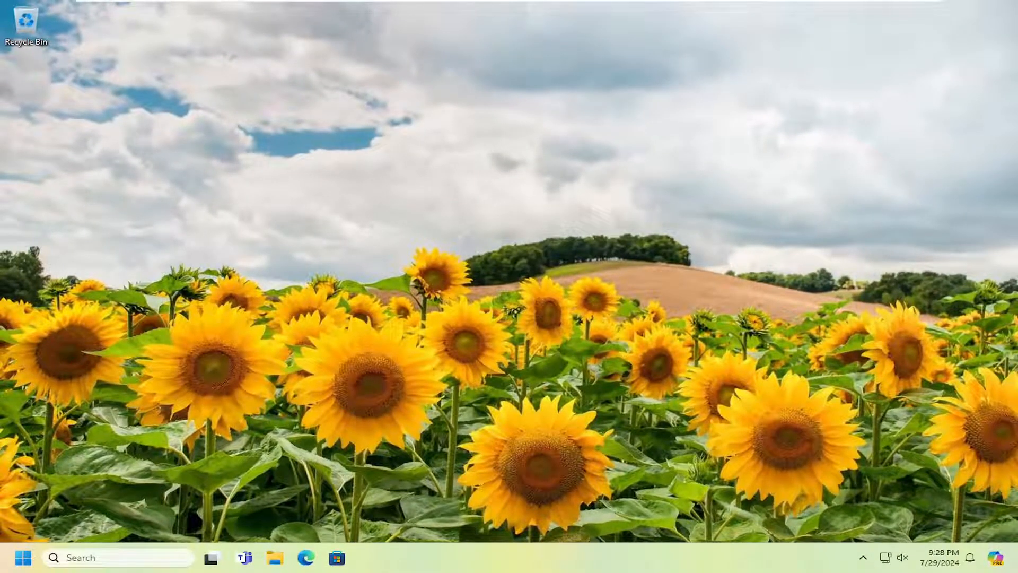
Search 'cmd' and launch Command Prompt as administrator, approving the UAC prompt
{"action": "left_click", "coordinate": [24, 557]}
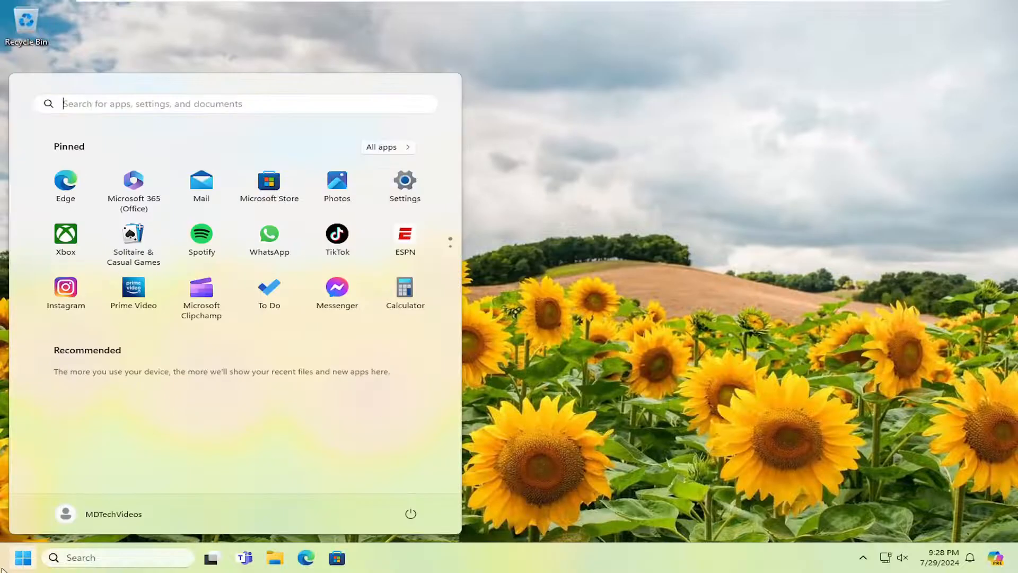
{"action": "type", "text": "cmd"}
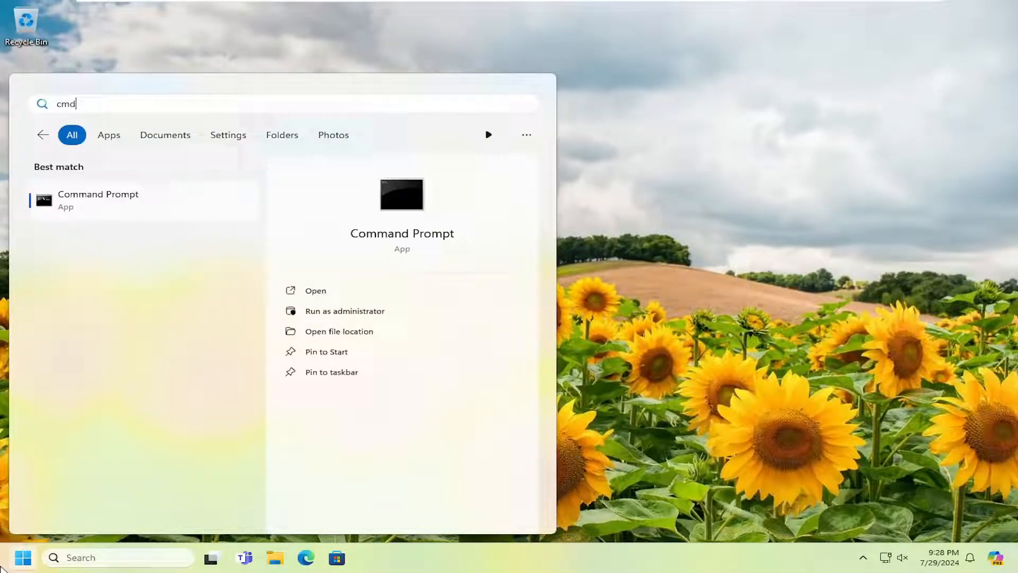
{"action": "mouse_move", "coordinate": [83, 198]}
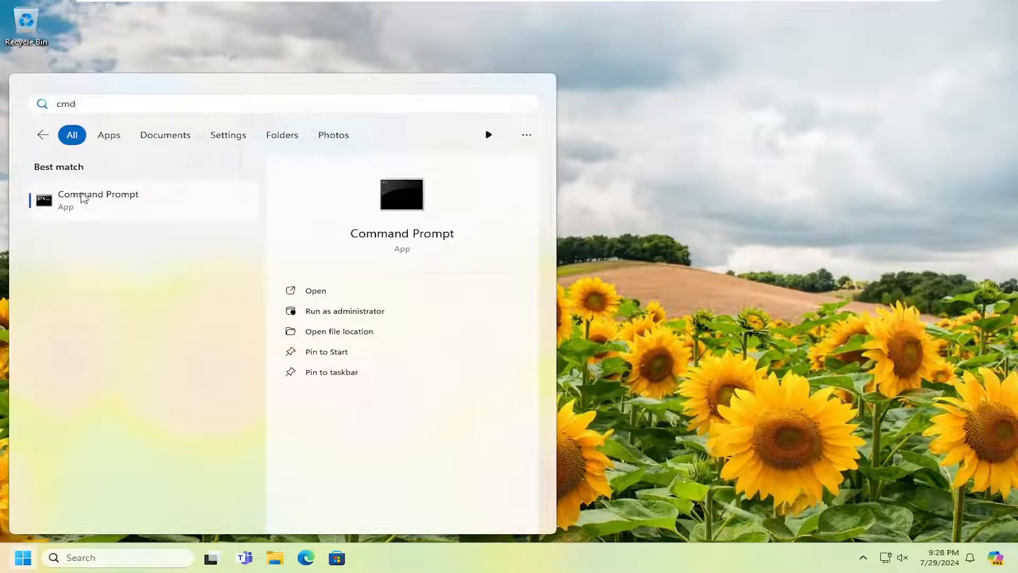
{"action": "left_click", "coordinate": [343, 311]}
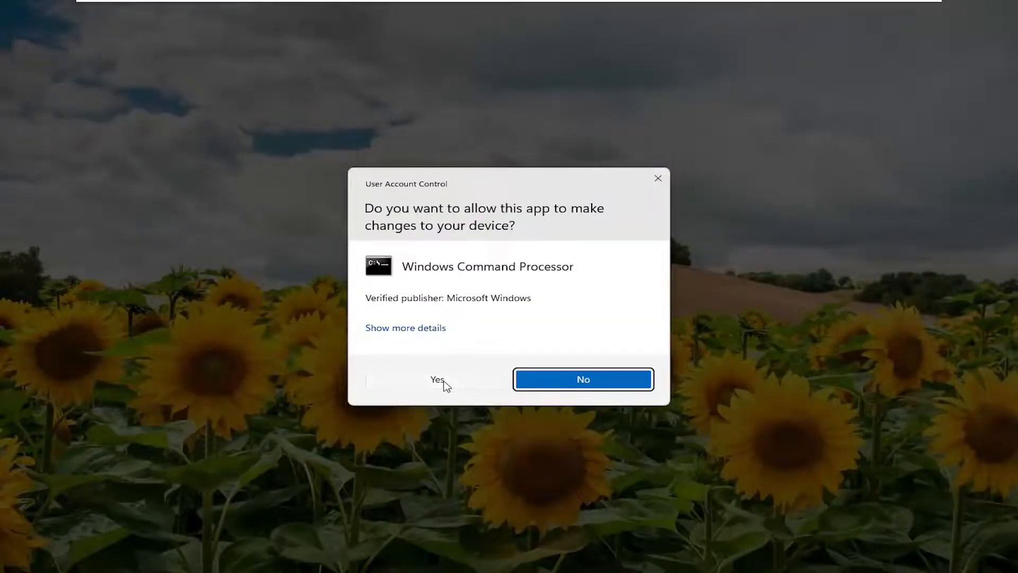
{"action": "left_click", "coordinate": [437, 380]}
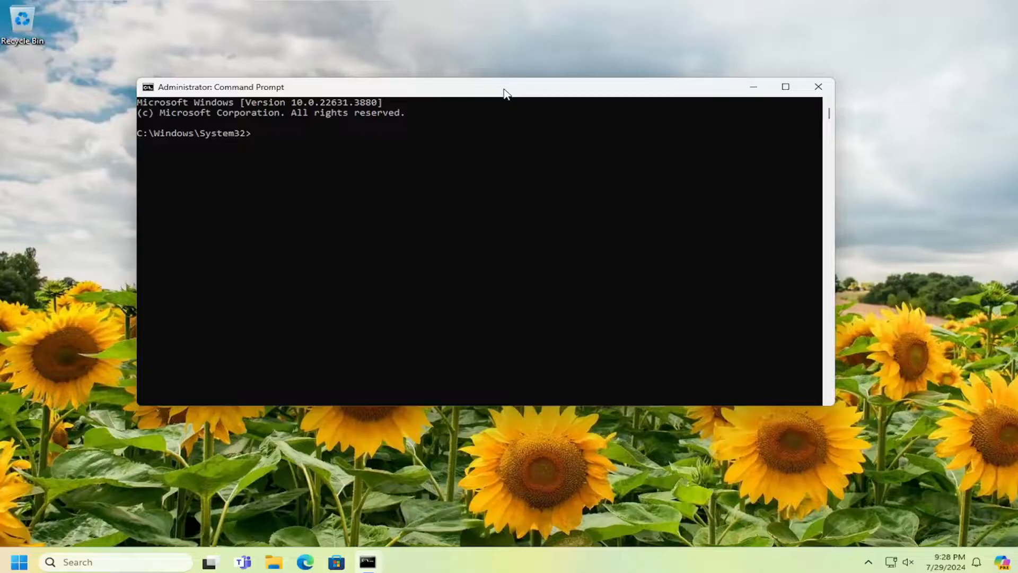
Run 'ipconfig /flushdns' to flush the DNS resolver cache
{"action": "type", "text": "ipconfig"}
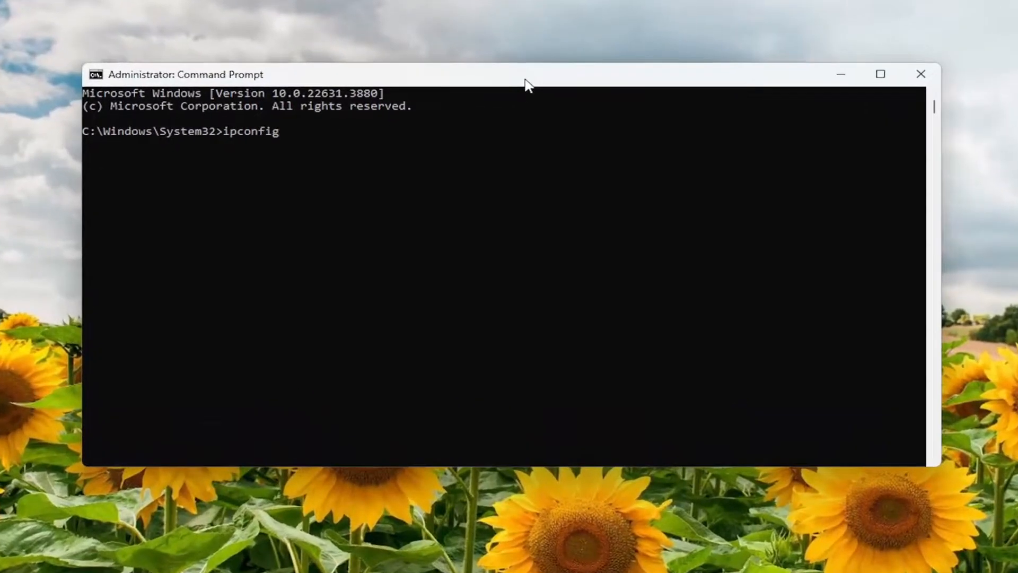
{"action": "type", "text": "/flus"}
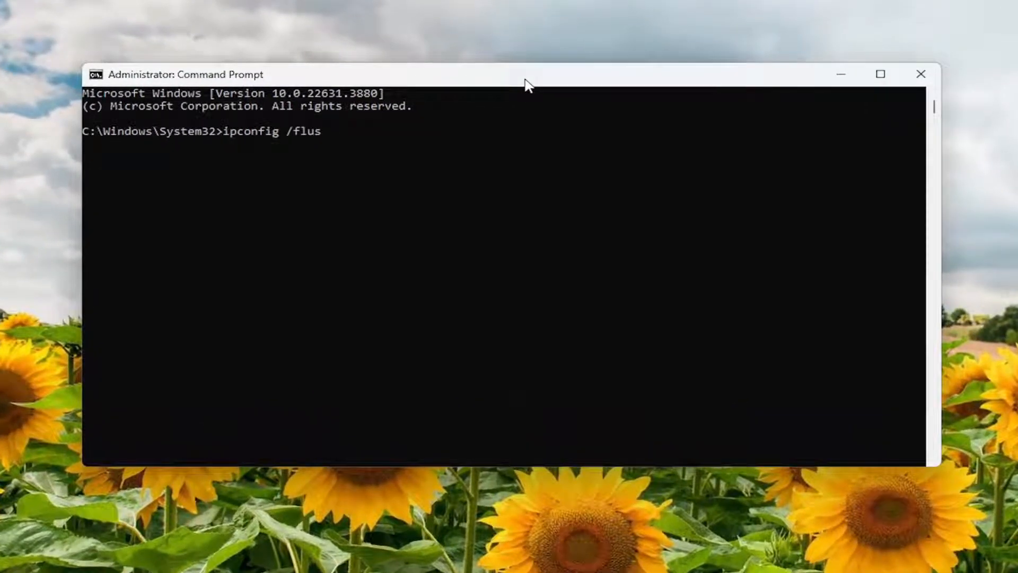
{"action": "type", "text": "hdns"}
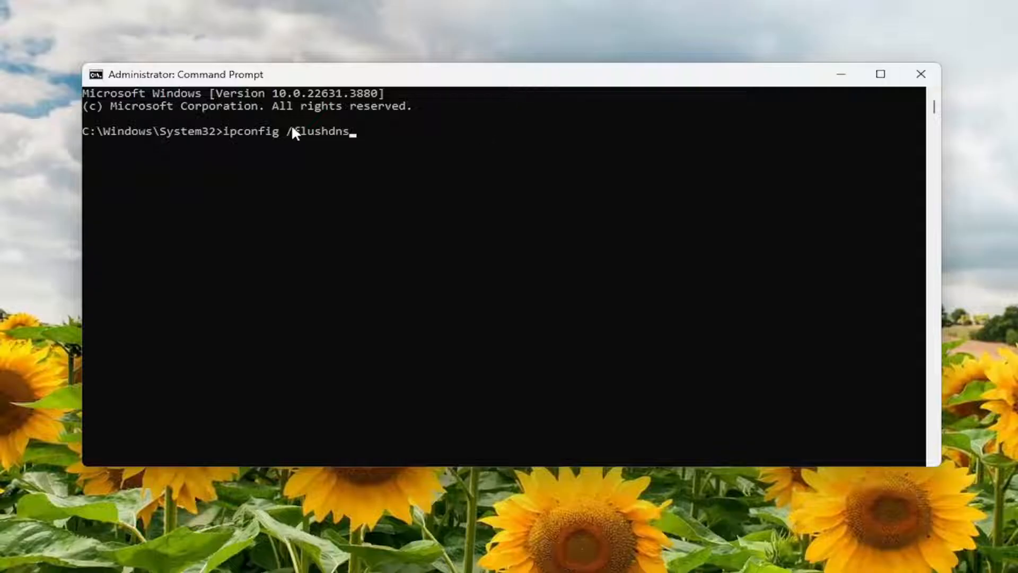
{"action": "mouse_move", "coordinate": [289, 153]}
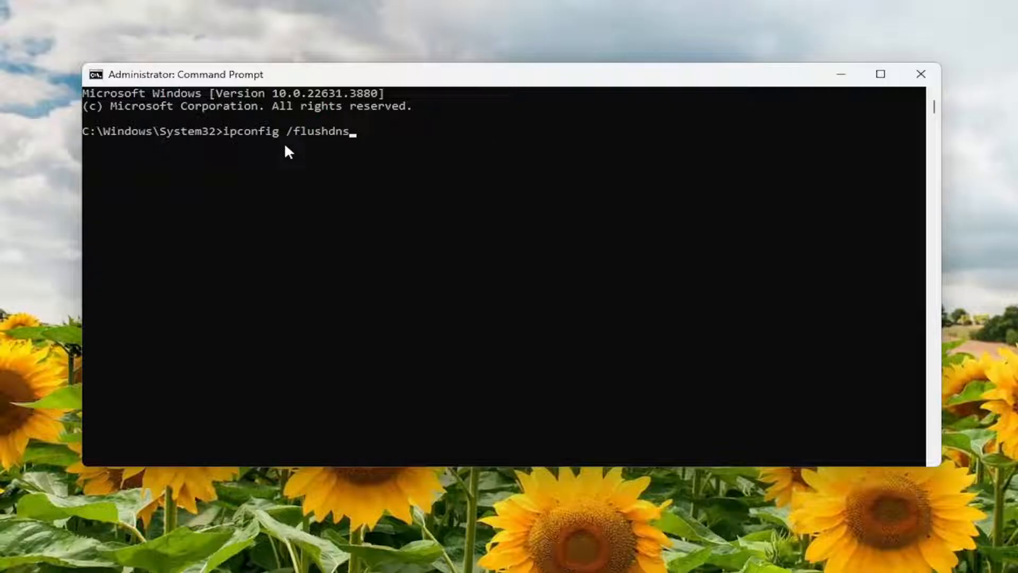
{"action": "key", "text": "Return"}
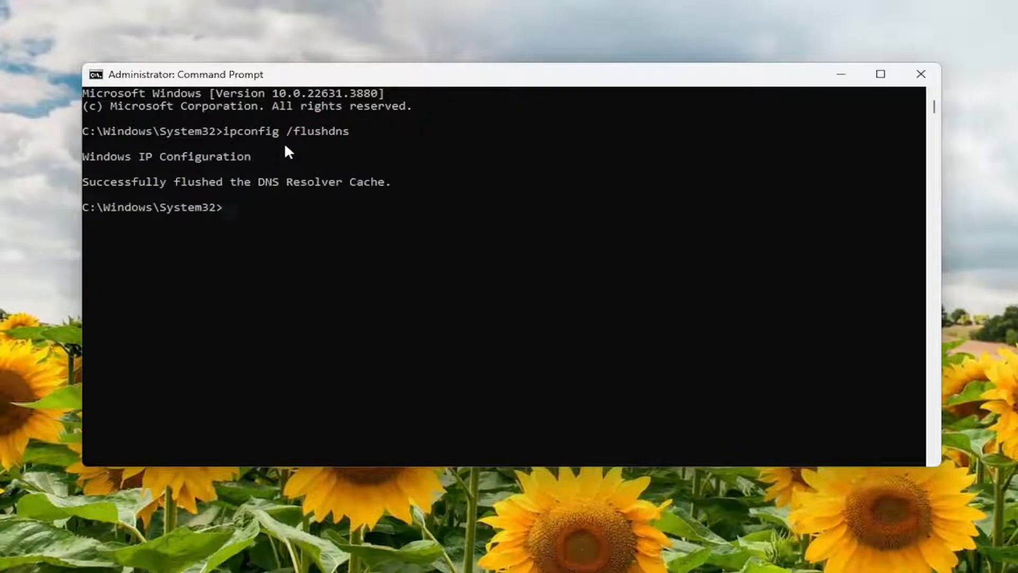
{"action": "mouse_move", "coordinate": [129, 169]}
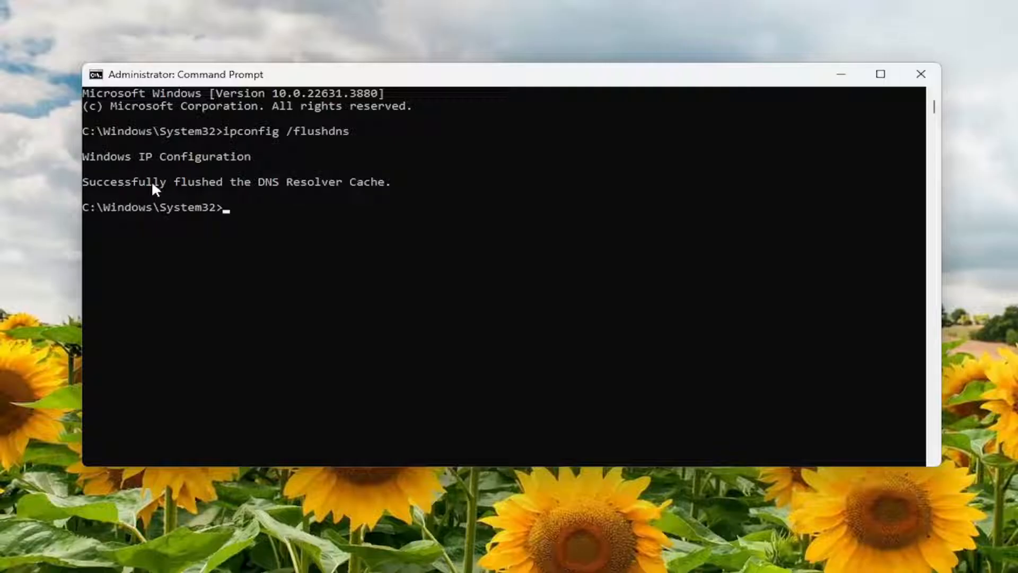
{"action": "mouse_move", "coordinate": [313, 252]}
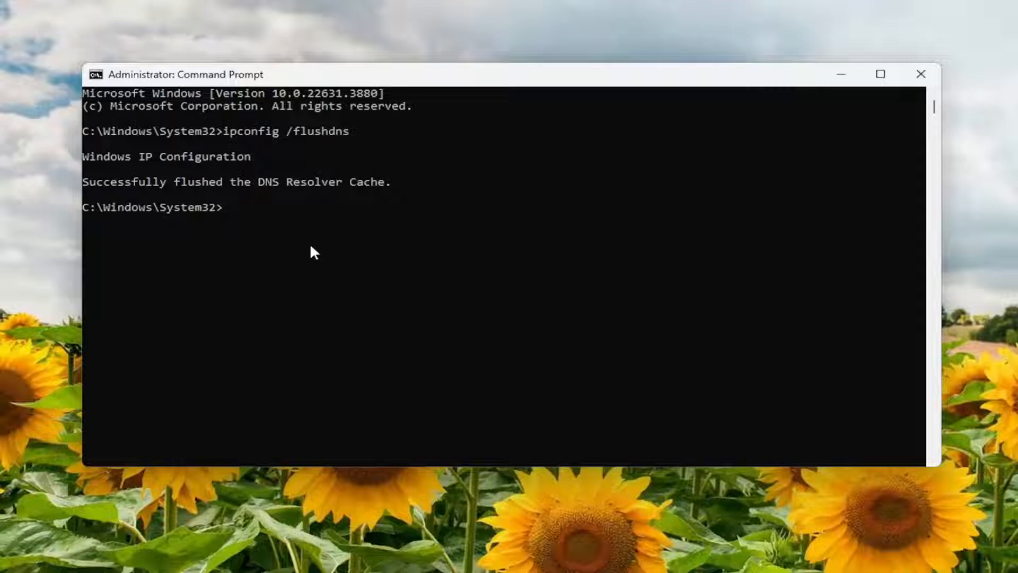
Run 'netsh winsock reset' to reset the Winsock catalog
{"action": "type", "text": "netsh"}
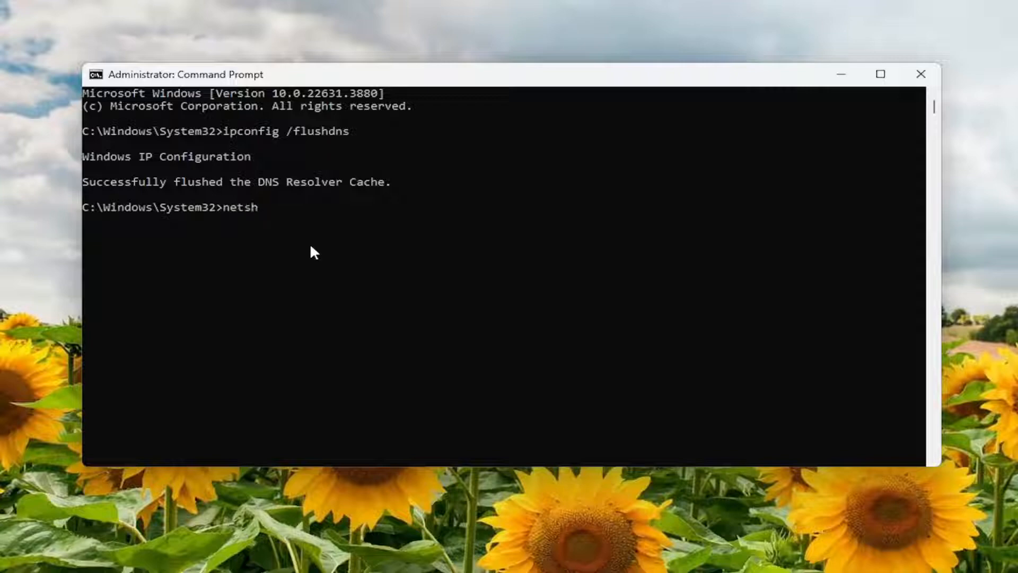
{"action": "type", "text": "win"}
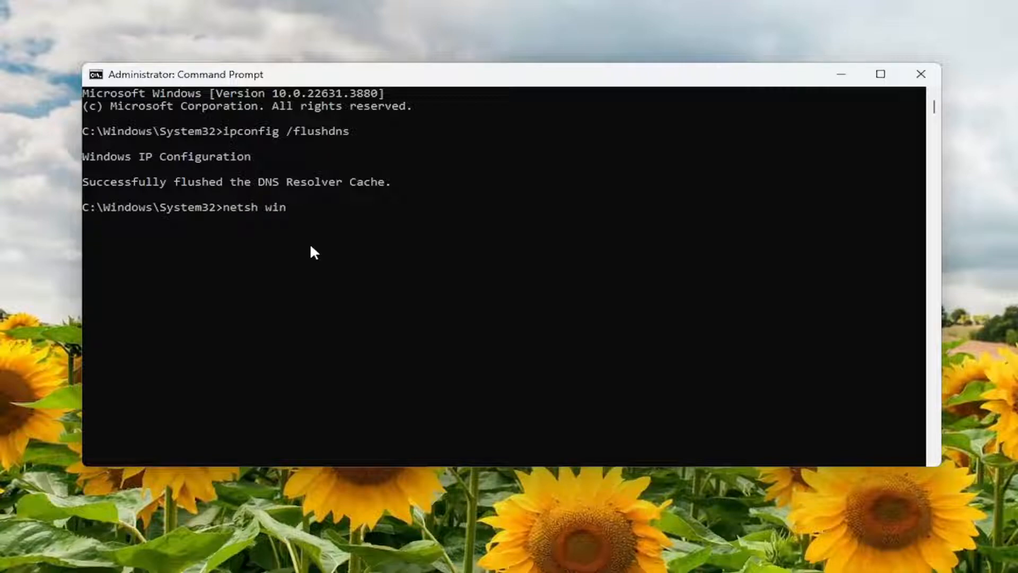
{"action": "type", "text": "sock rese"}
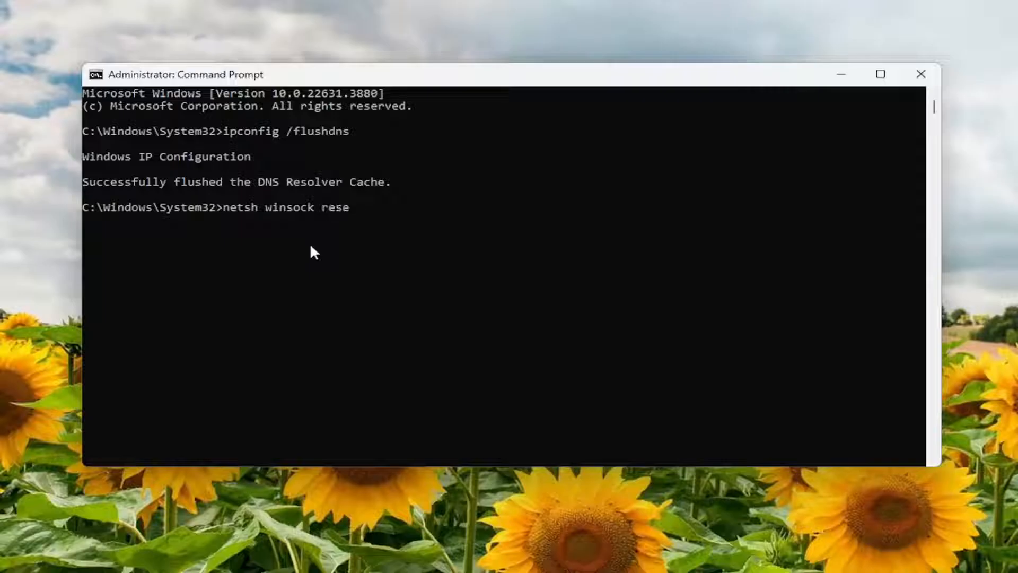
{"action": "type", "text": "t"}
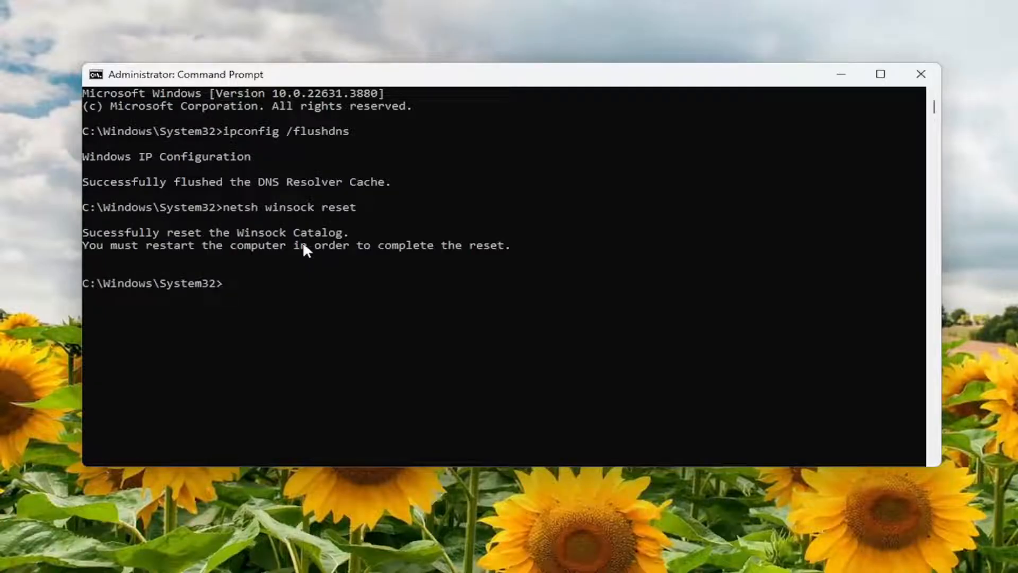
{"action": "mouse_move", "coordinate": [264, 249]}
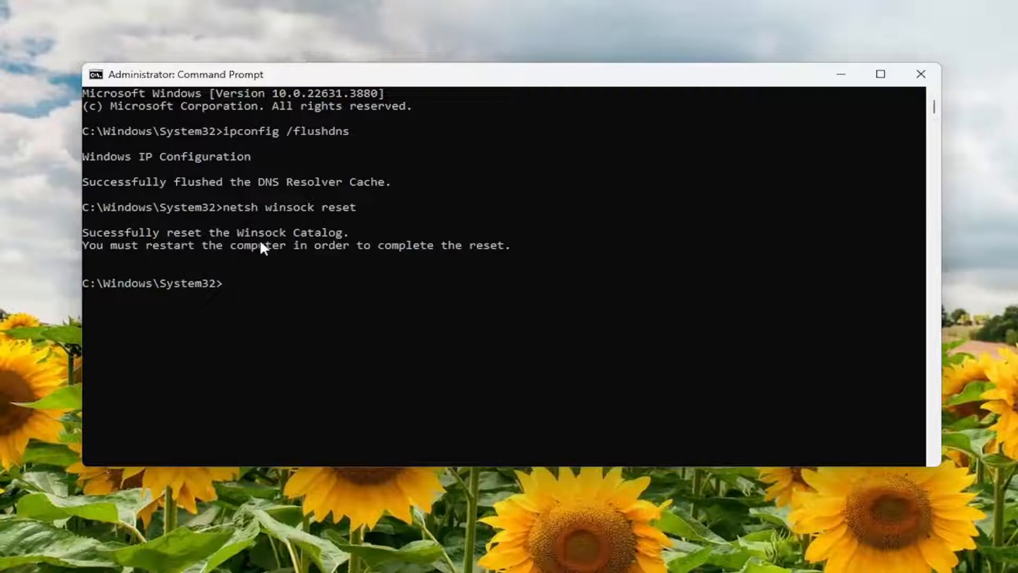
{"action": "mouse_move", "coordinate": [285, 259]}
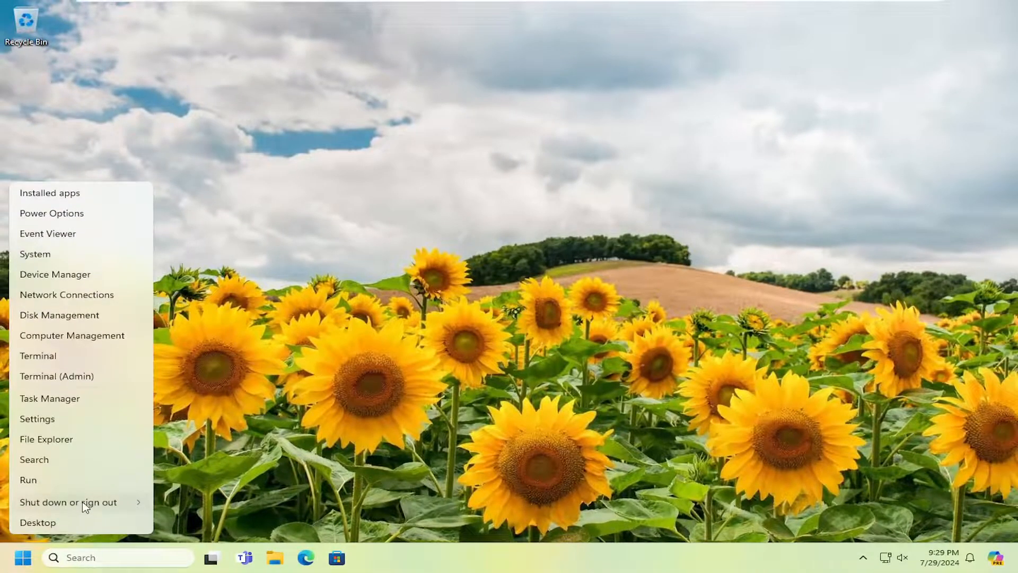
Restart the computer from the Start menu's shutdown options
{"action": "left_click", "coordinate": [68, 502]}
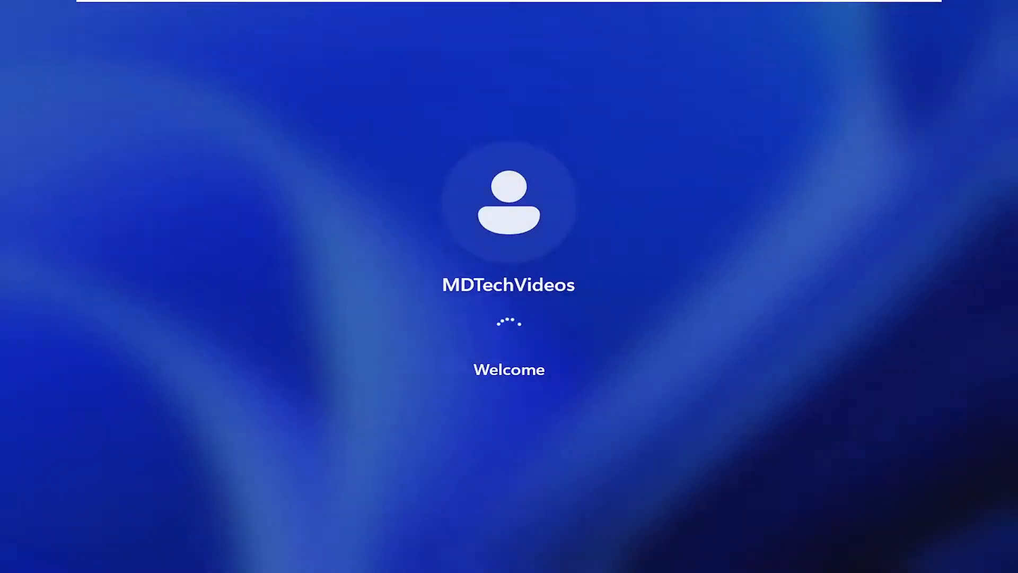